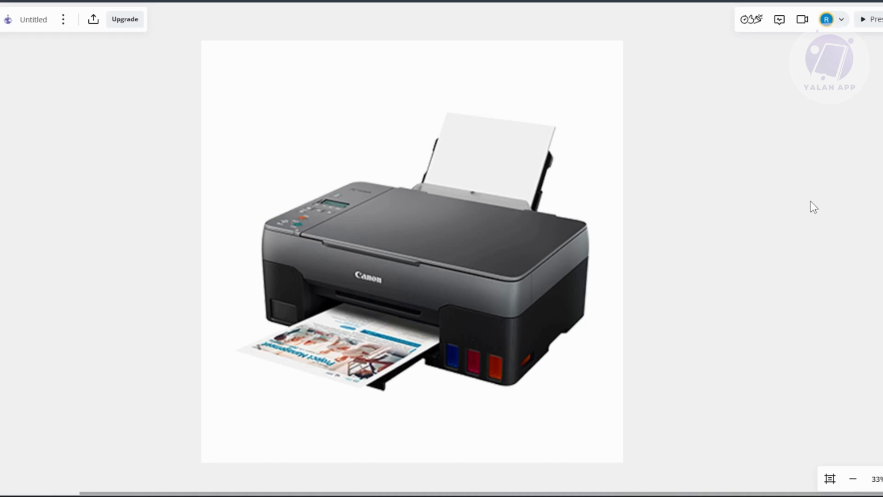
pyautogui.moveTo(511, 132)
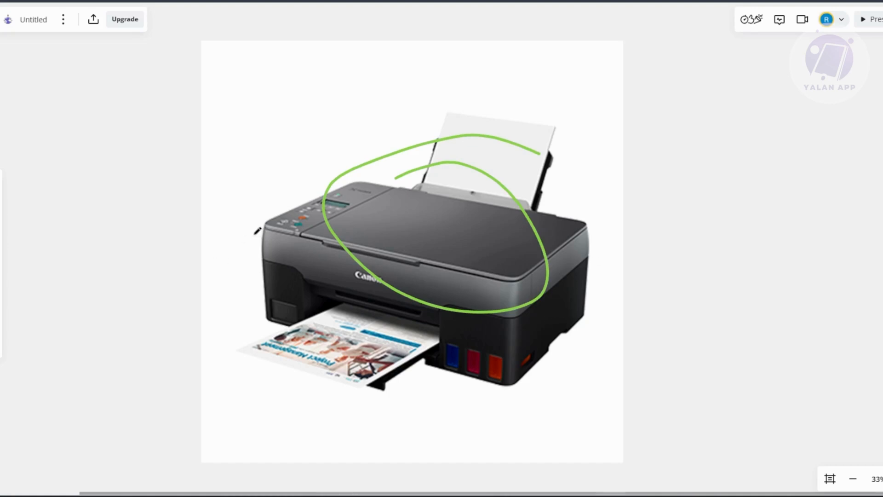
pyautogui.moveTo(234, 236)
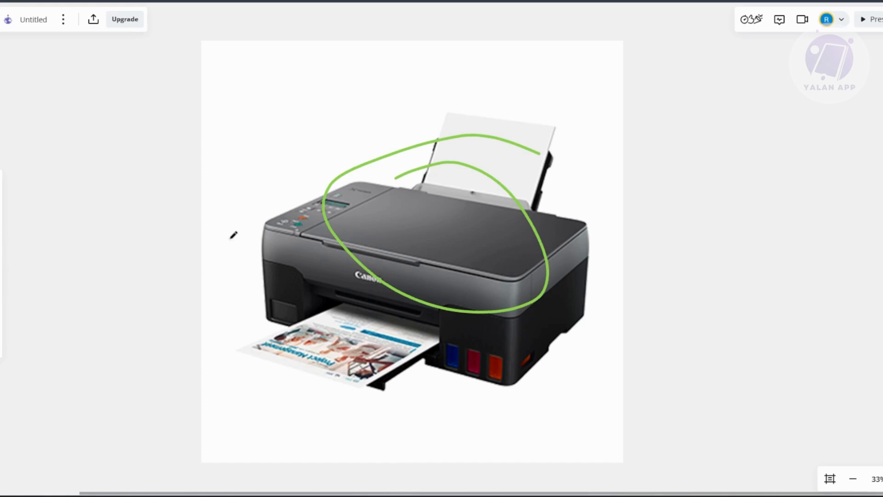
# Draw a loose green freehand circle over the printer's scanner lid.
pyautogui.click(432, 376)
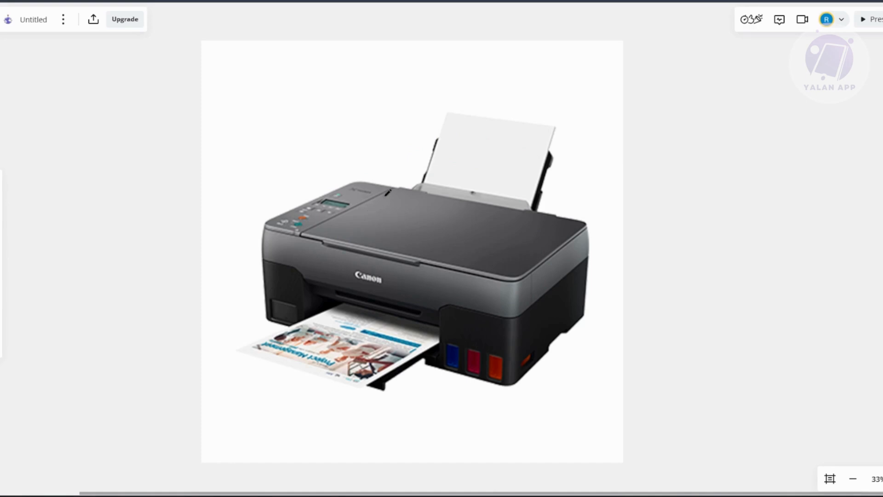
pyautogui.moveTo(399, 237)
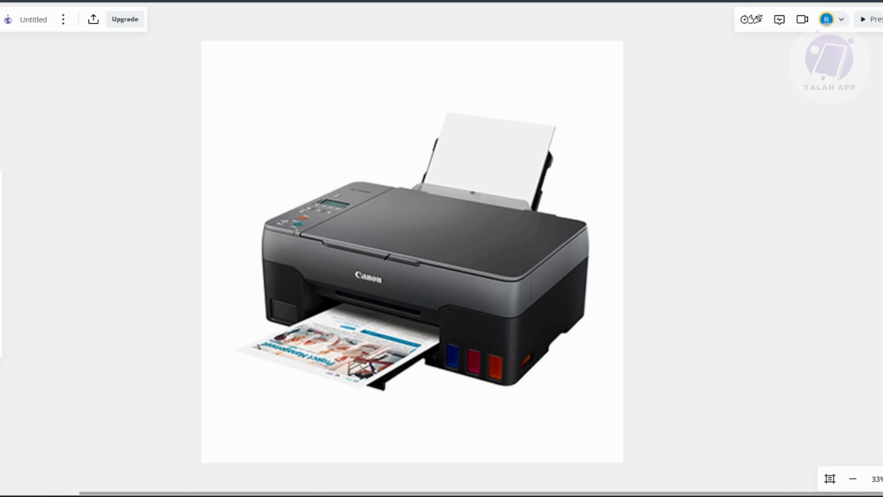
pyautogui.moveTo(804, 237)
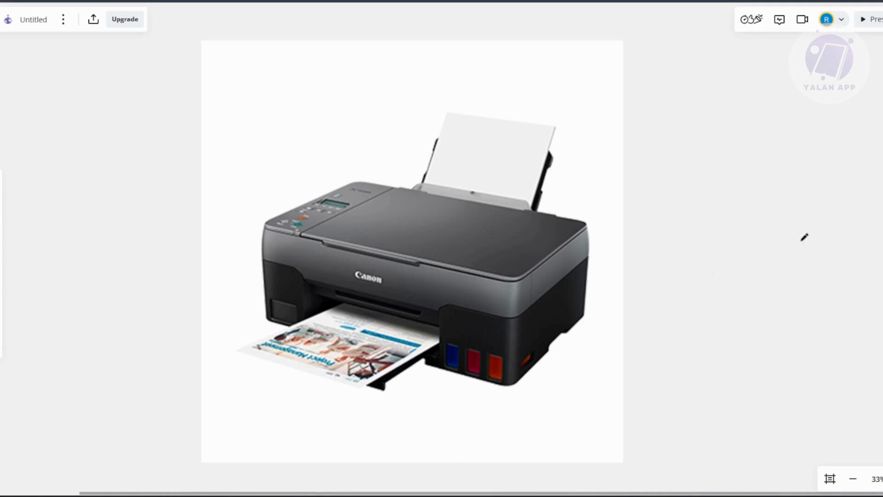
pyautogui.moveTo(733, 314)
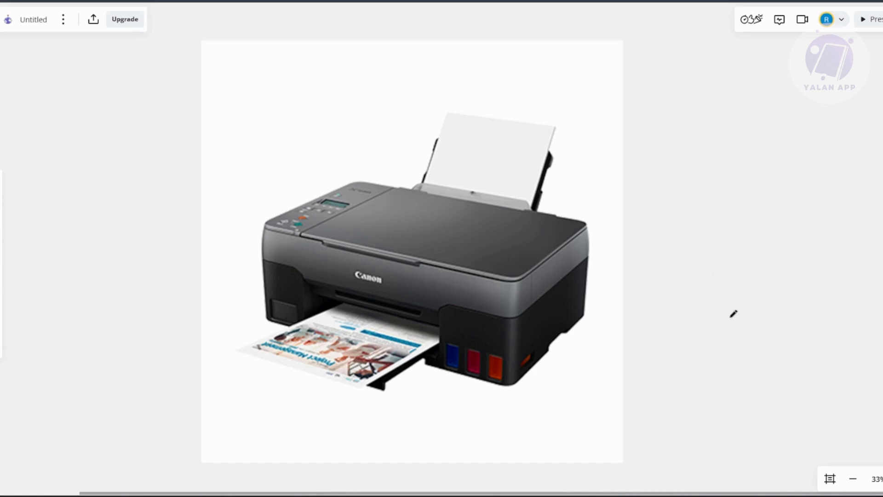
pyautogui.moveTo(702, 325)
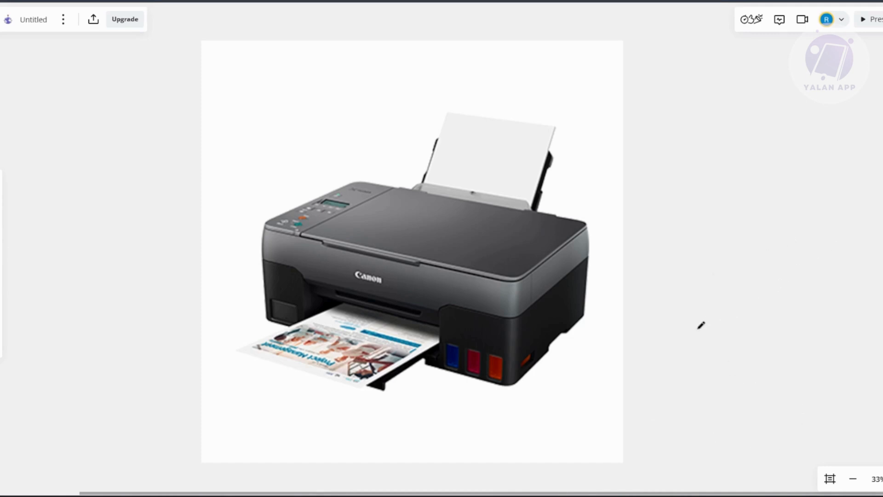
pyautogui.moveTo(716, 308)
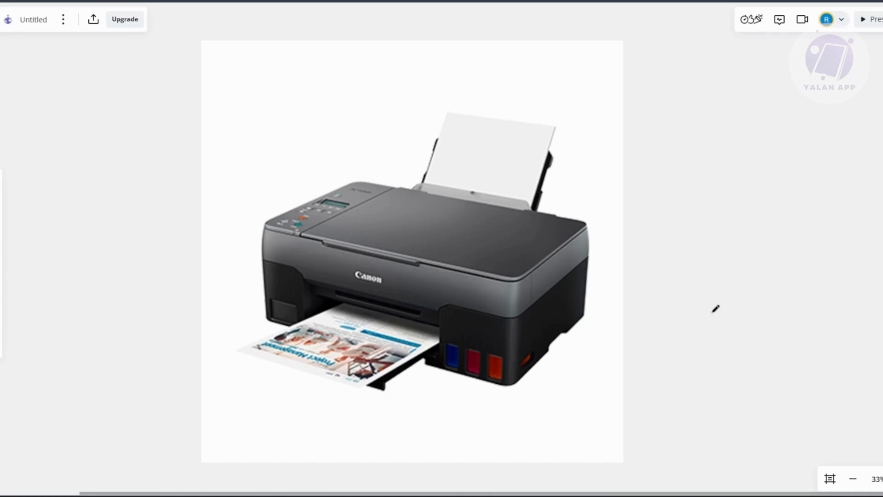